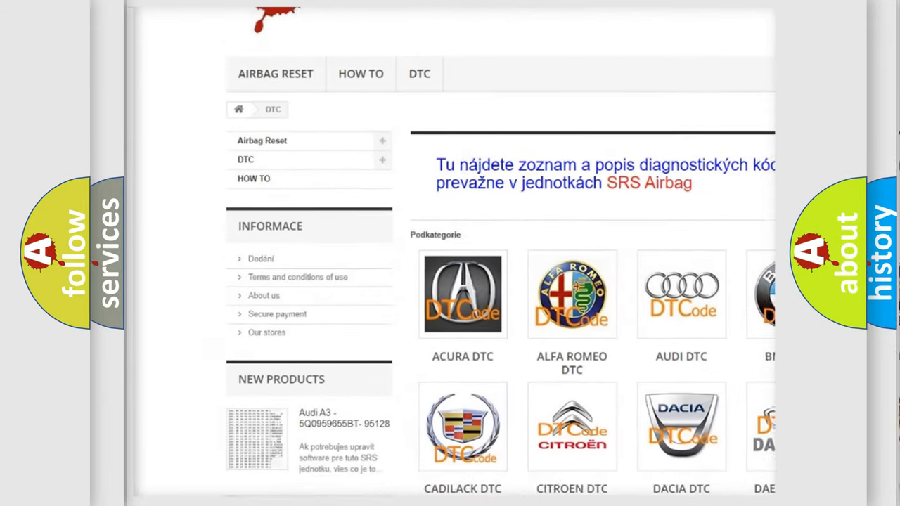
pyautogui.scroll(-3)
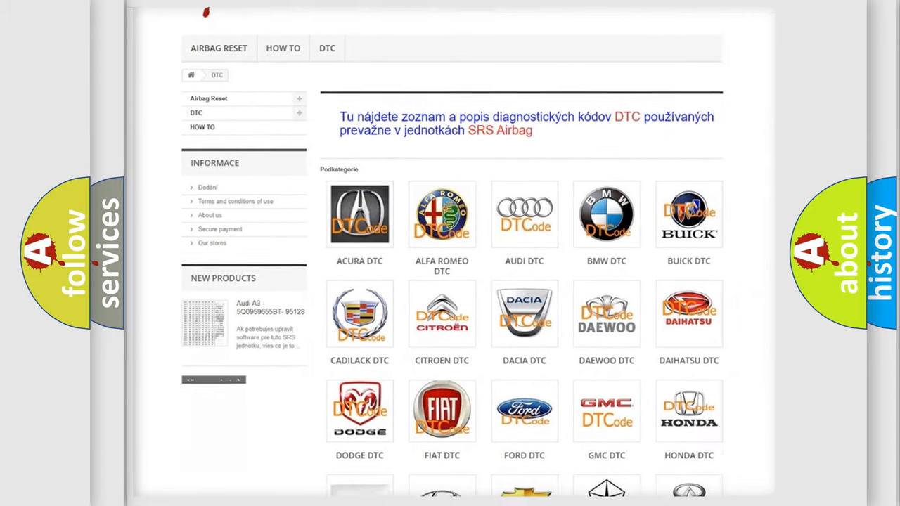
pyautogui.scroll(-3)
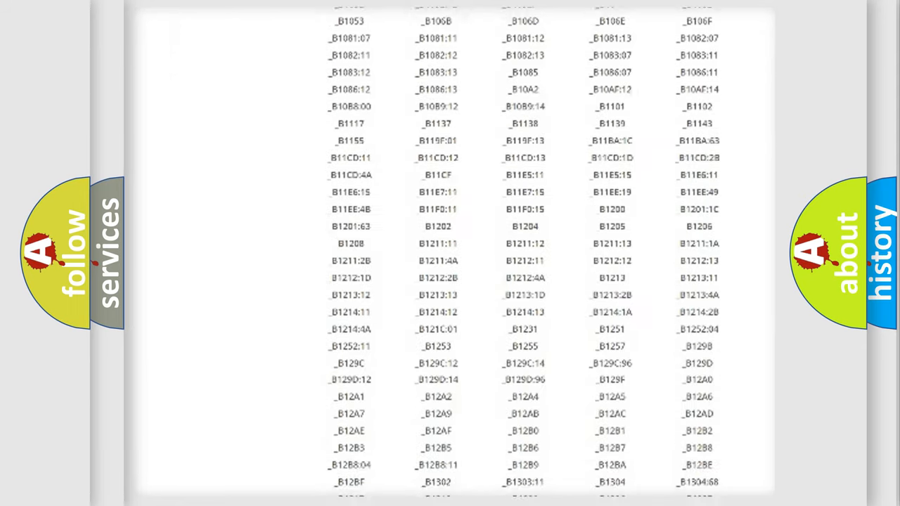
pyautogui.scroll(-3)
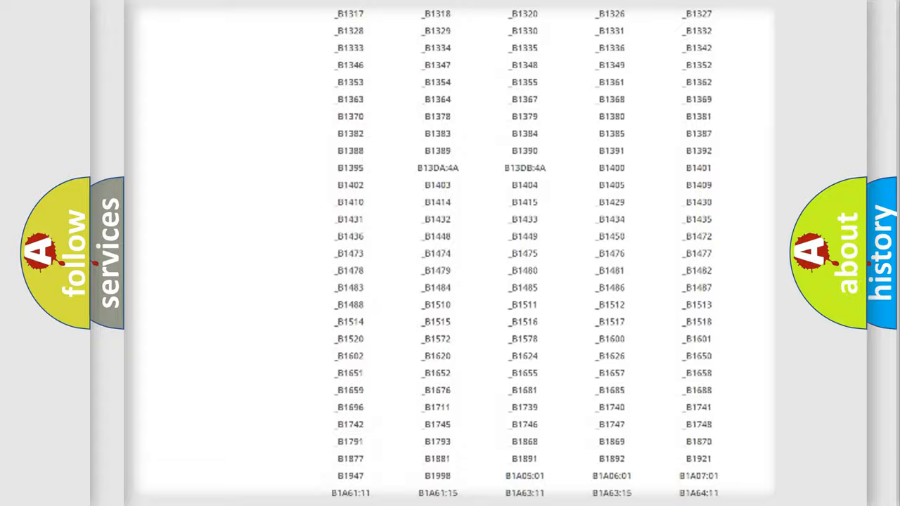